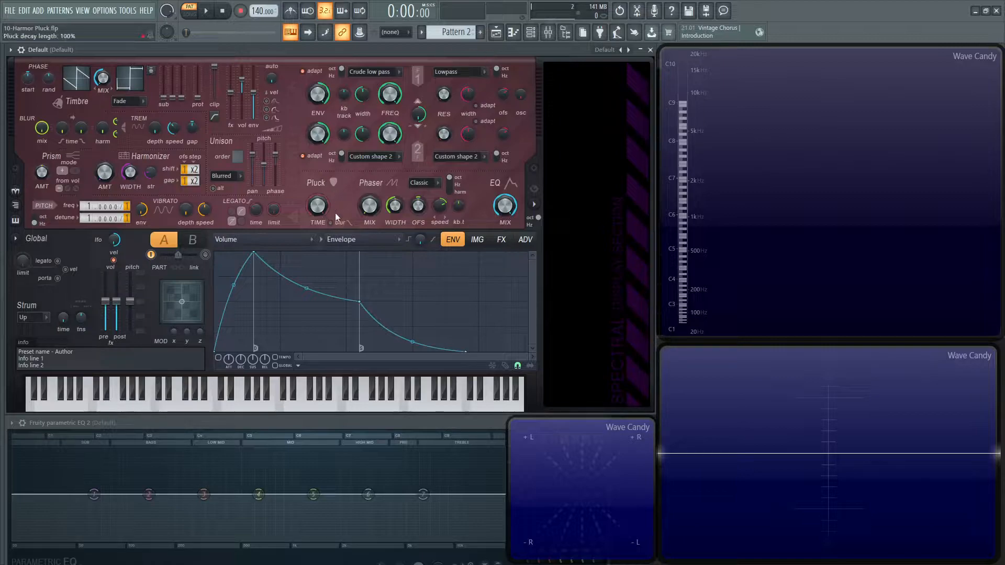
- Enable Harmor's Pluck section so each note's harmonics decay like a plucked string
{"action": "left_click", "coordinate": [606, 49]}
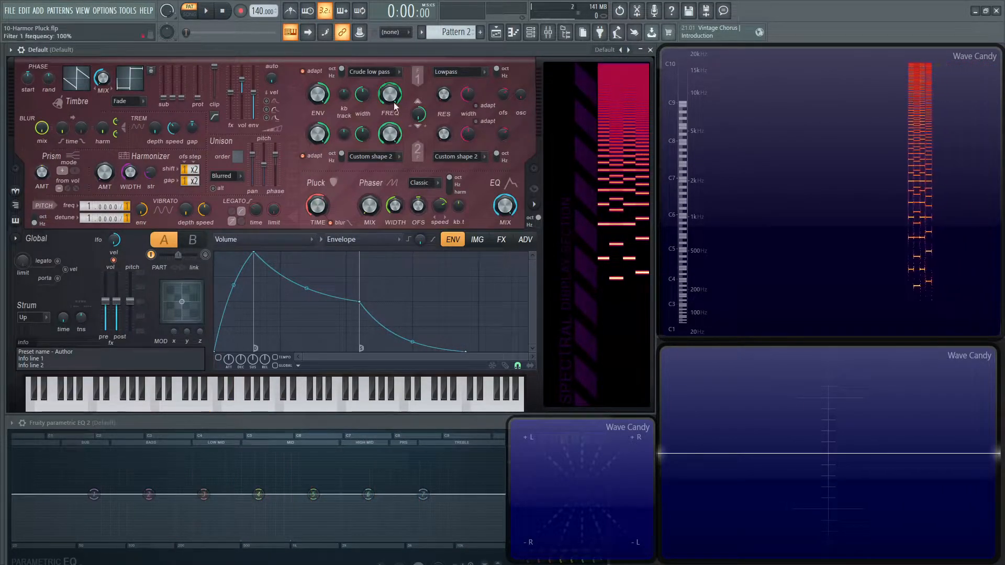
- Link blur to the pluck decay beside Pluck TIME and bring up the envelope target list
{"action": "right_click", "coordinate": [390, 94]}
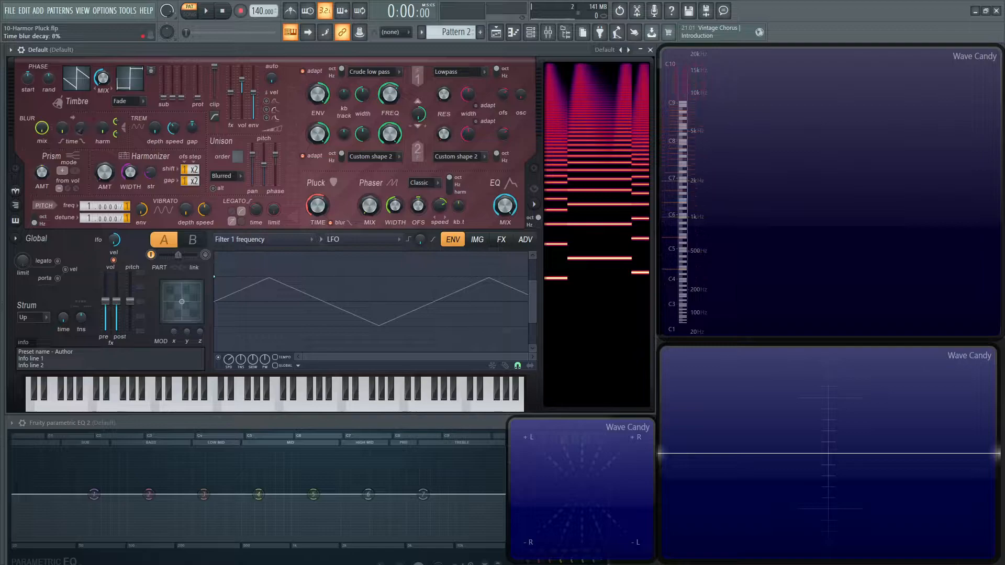
{"action": "left_click", "coordinate": [238, 395]}
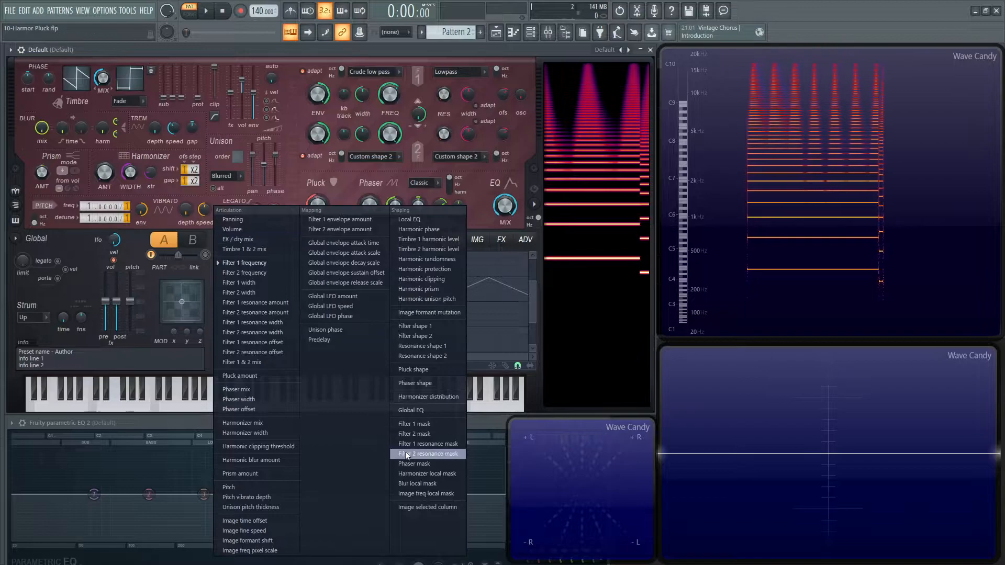
- Choose the Blur local mask envelope target and audition the patch with a note
{"action": "left_click", "coordinate": [415, 483]}
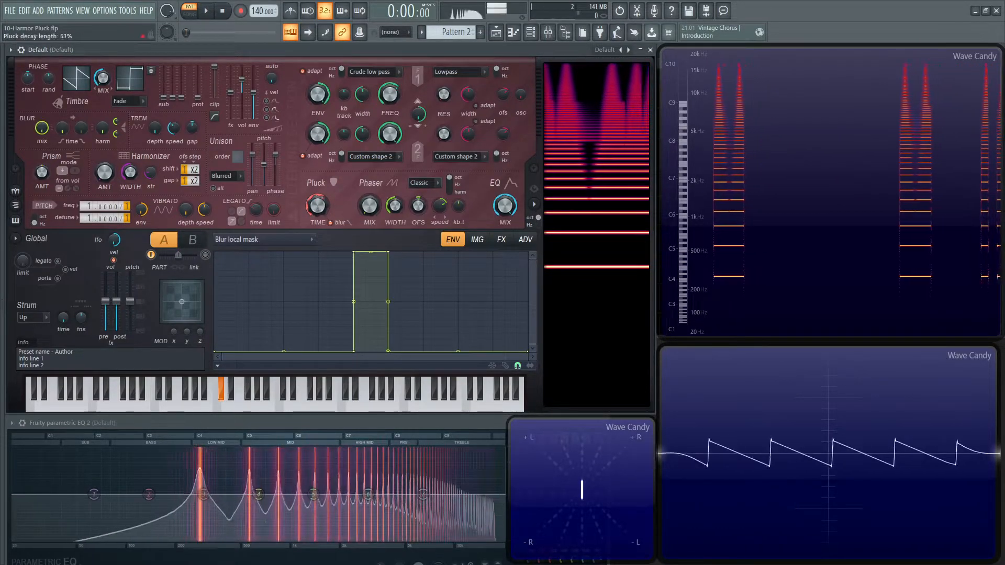
{"action": "left_click", "coordinate": [318, 205]}
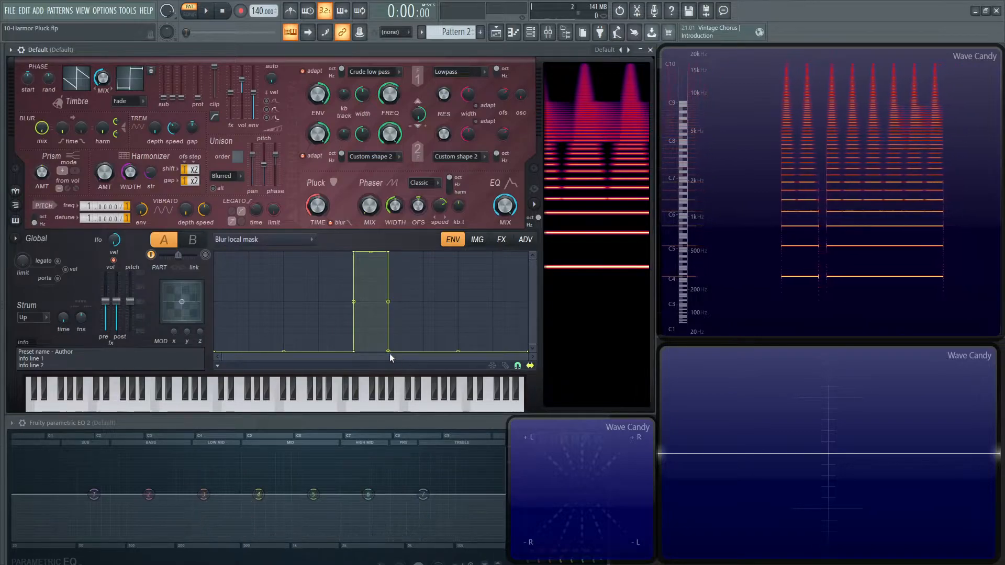
{"action": "left_click", "coordinate": [221, 390]}
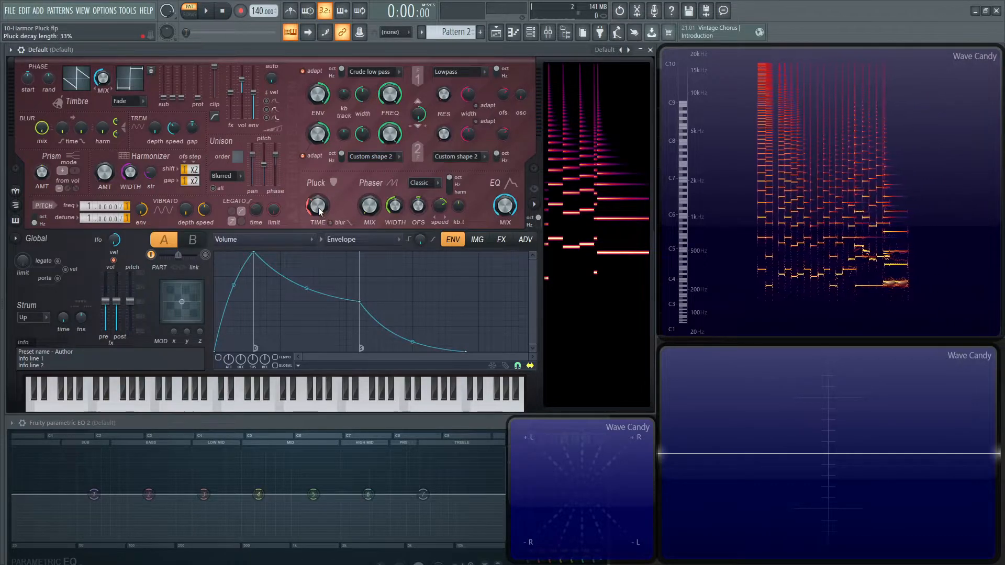
- Bring up the Pluck amount controller with its envelope, LFO and mapping choices
{"action": "right_click", "coordinate": [319, 206]}
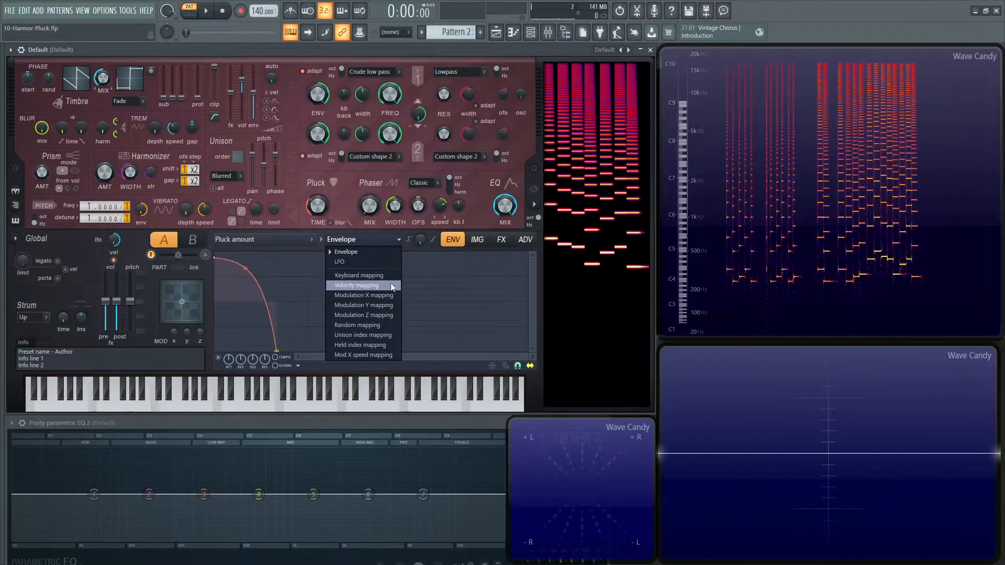
{"action": "mouse_move", "coordinate": [363, 336]}
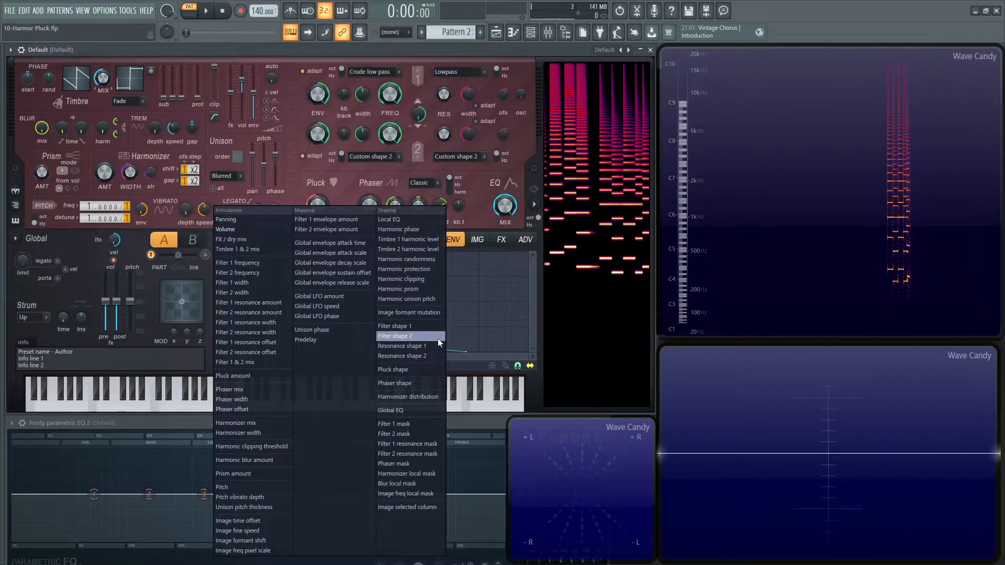
- Select the Pluck shape graph with its steep decay and sharp peak, and audition a note
{"action": "left_click", "coordinate": [395, 369]}
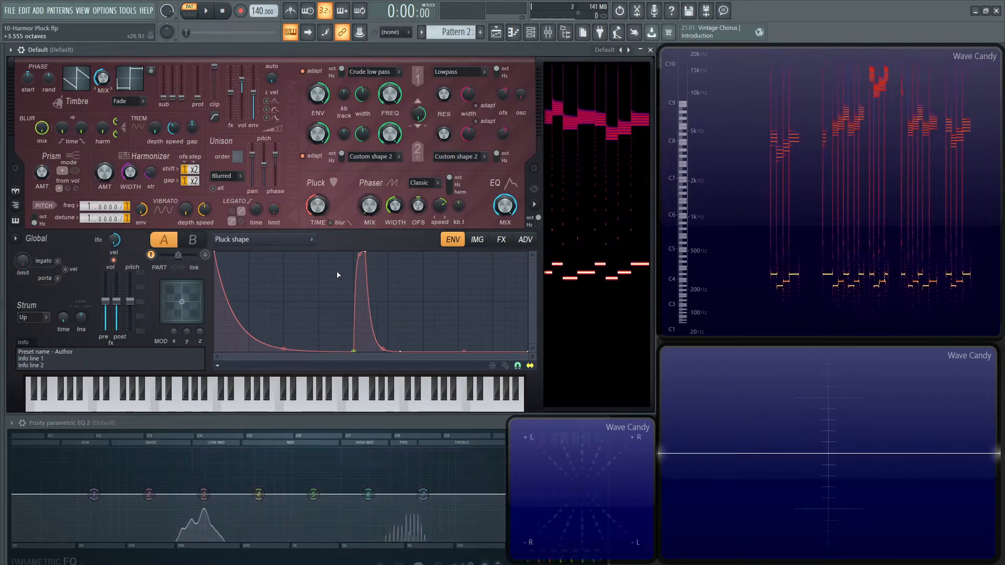
{"action": "left_click", "coordinate": [211, 387]}
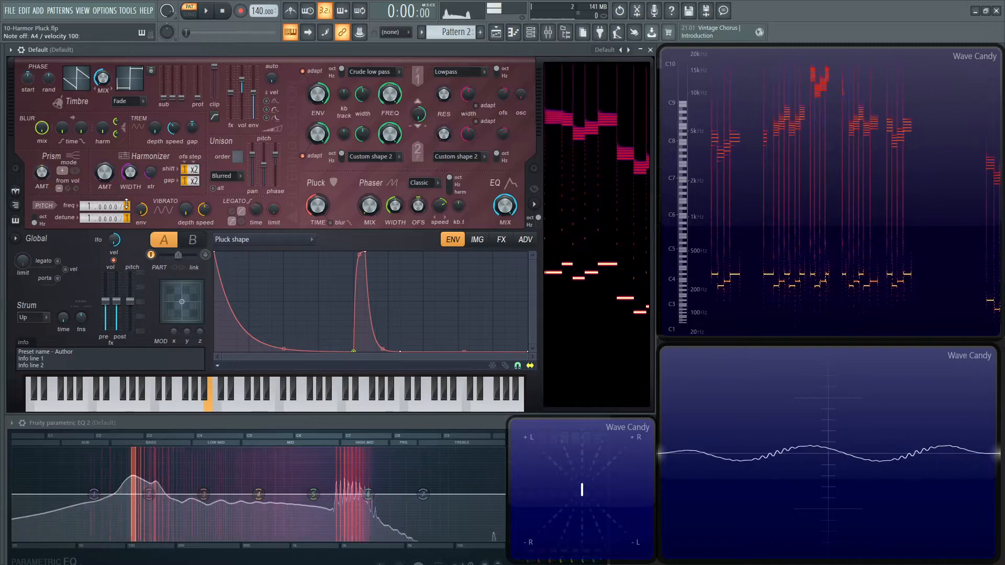